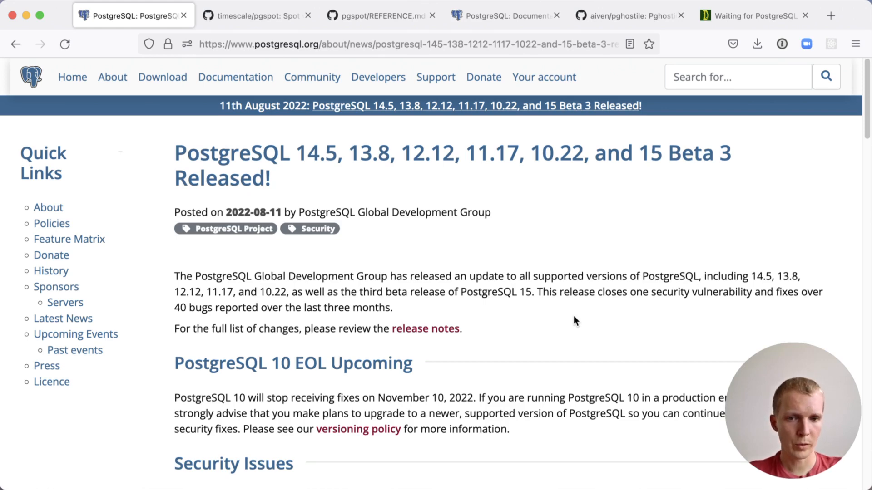
Step: Scroll the release notes, highlighting then clearing the attack's schema permission requirement
scroll(down, 3)
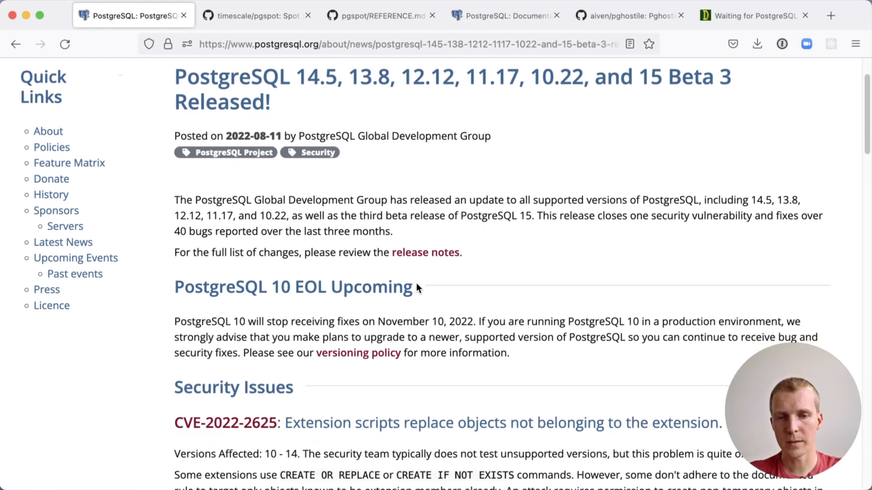
drag(174, 286, 323, 287)
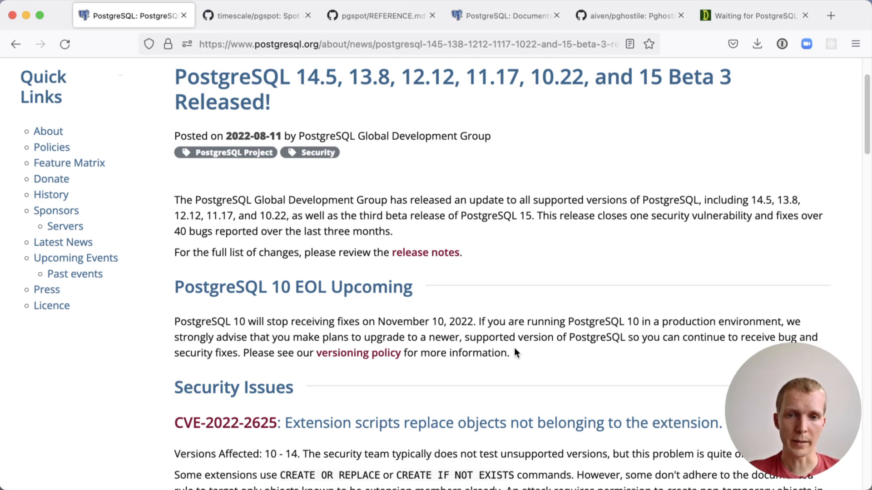
scroll(down, 3)
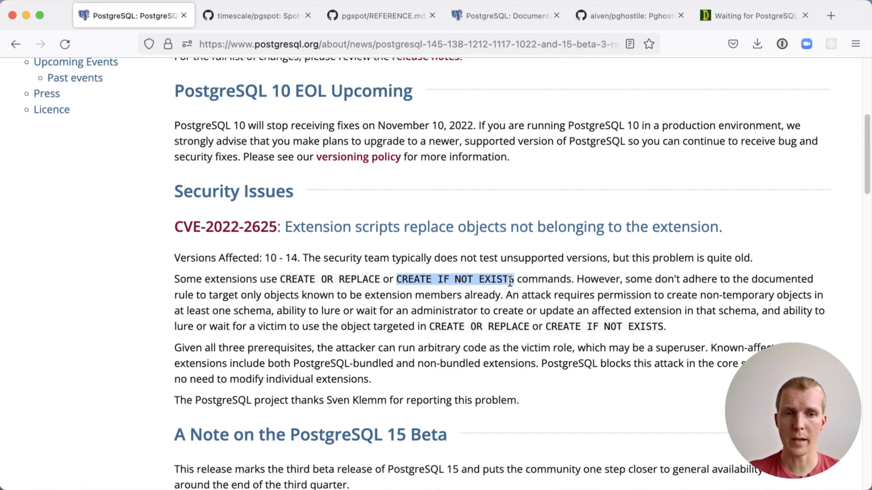
mouse_move(505, 256)
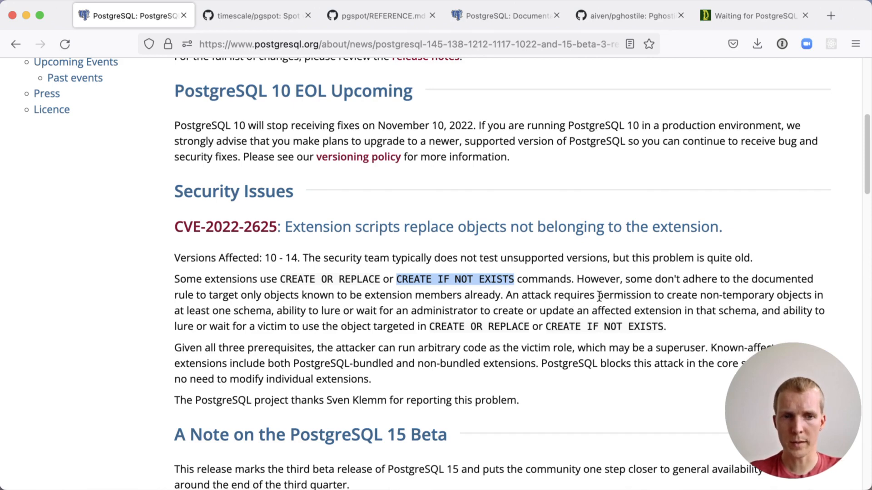
drag(597, 294, 272, 311)
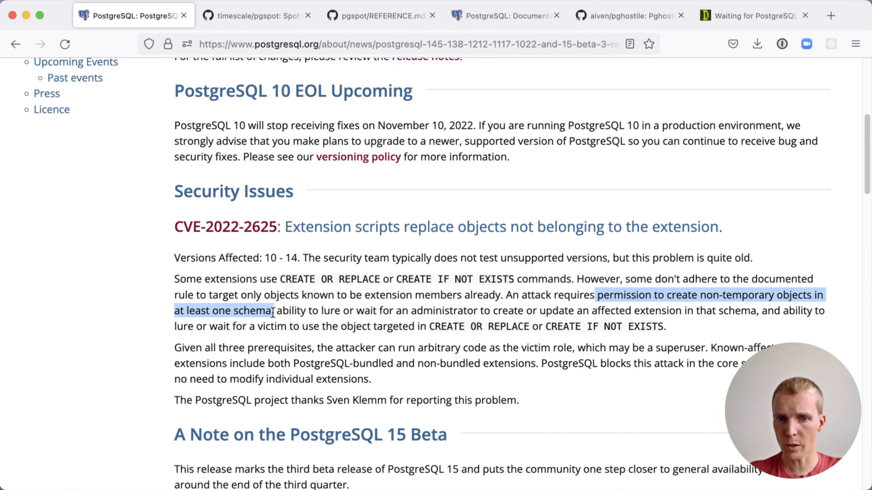
mouse_move(500, 357)
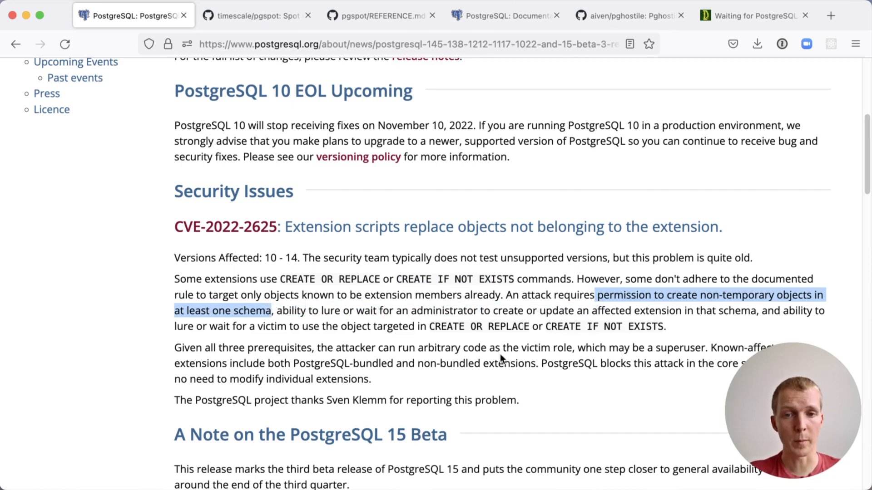
mouse_move(409, 309)
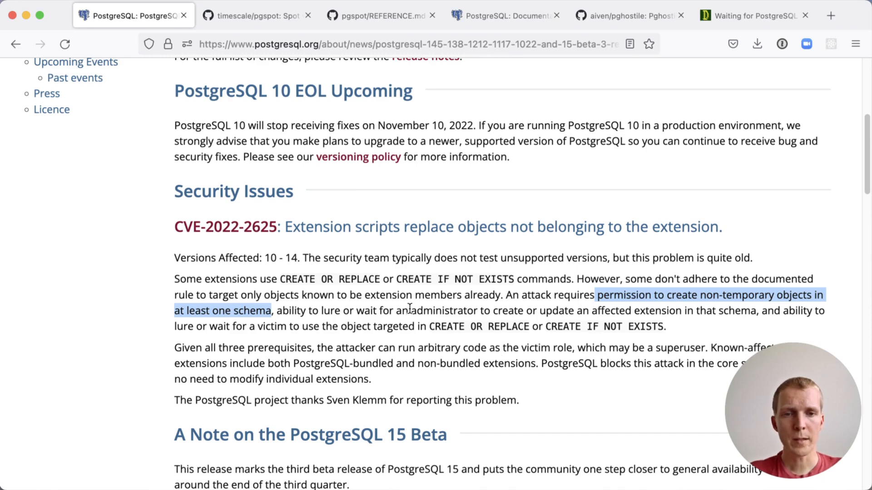
drag(411, 310, 688, 310)
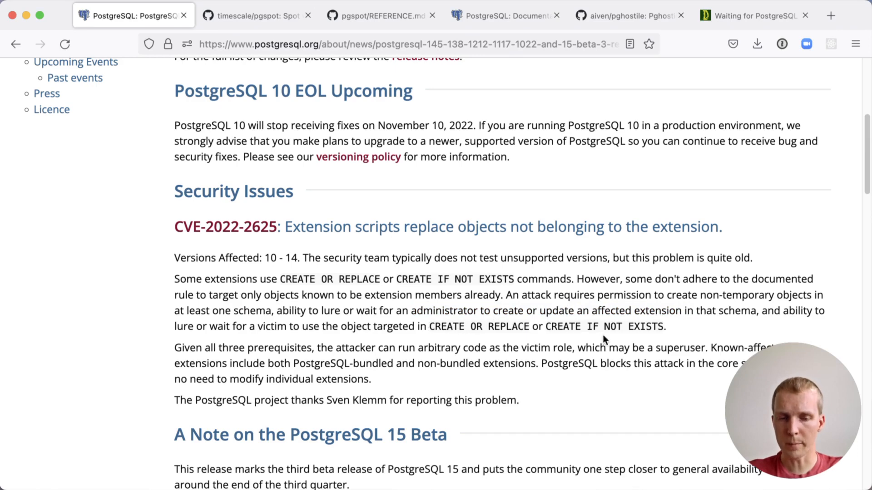
mouse_move(420, 339)
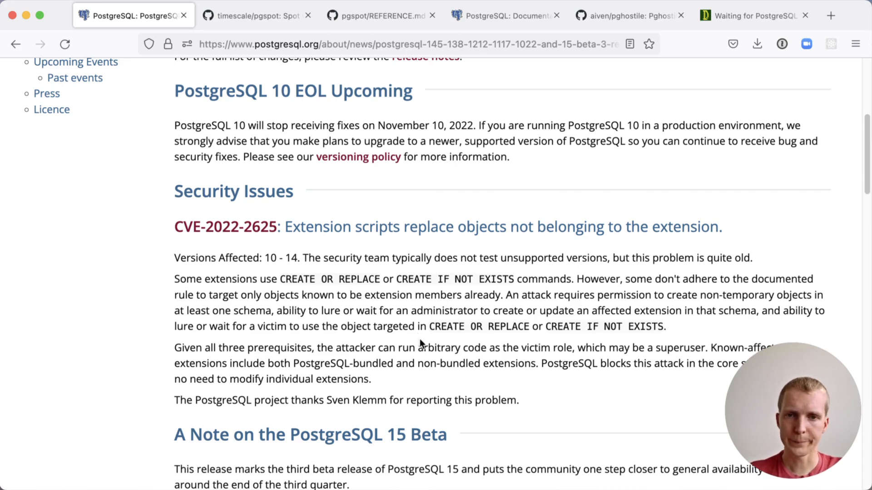
Step: Show pgspot REFERENCE.md at PS001 and mark the + in its erroneous example
click(256, 15)
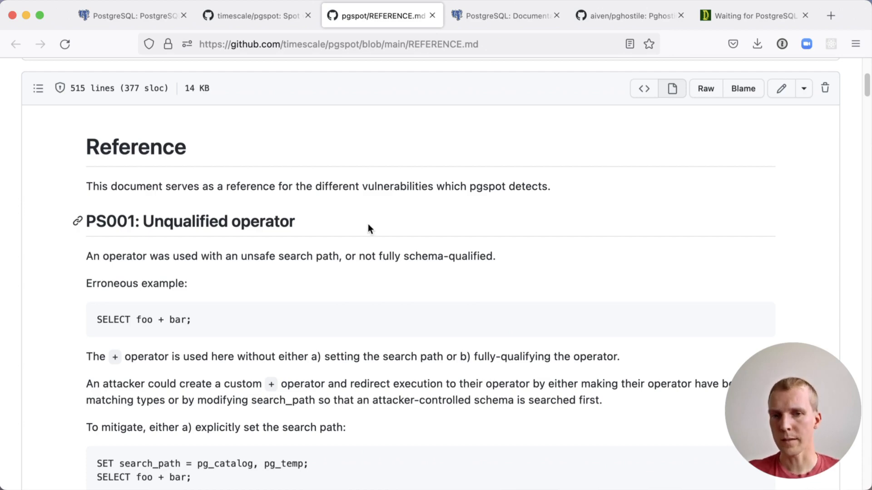
mouse_move(402, 226)
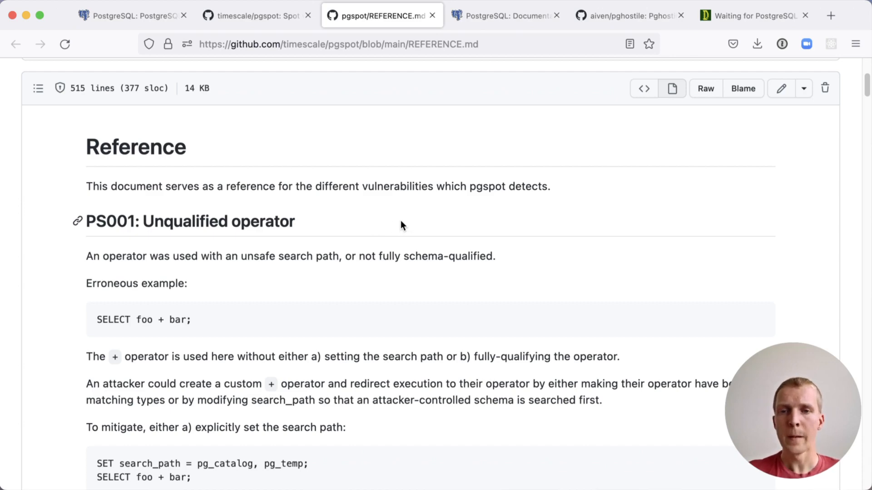
scroll(down, 3)
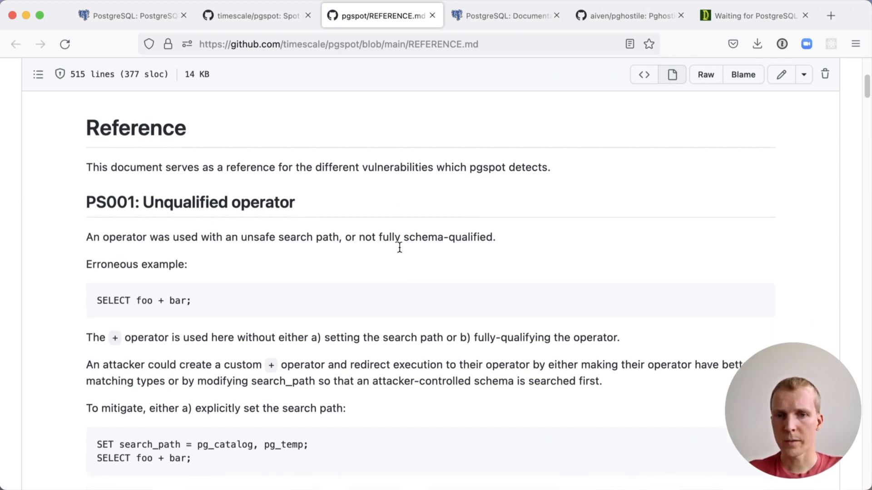
scroll(down, 3)
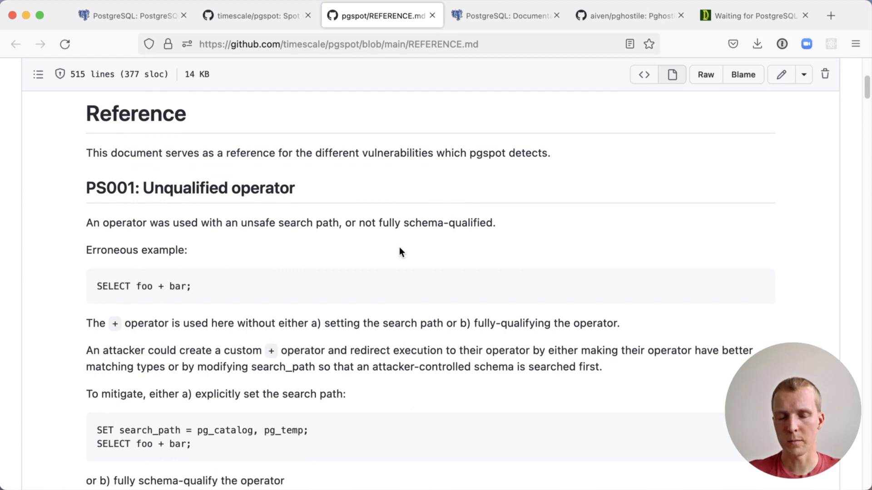
mouse_move(97, 286)
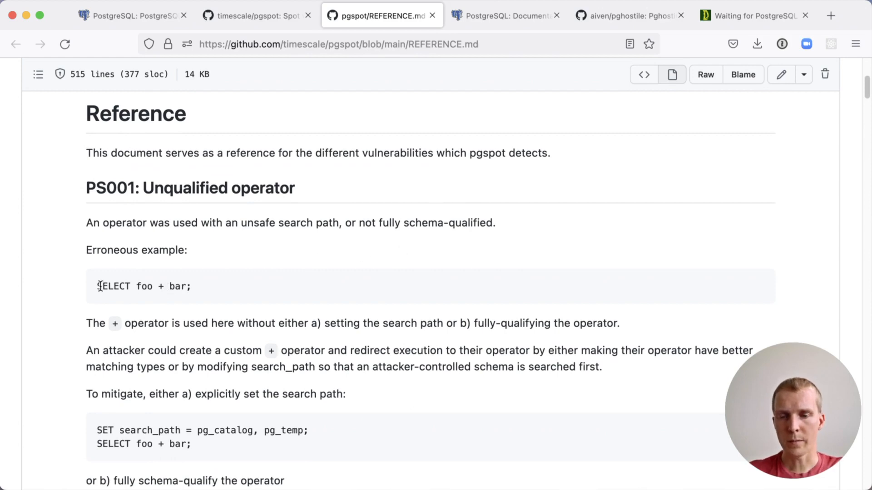
double_click(113, 287)
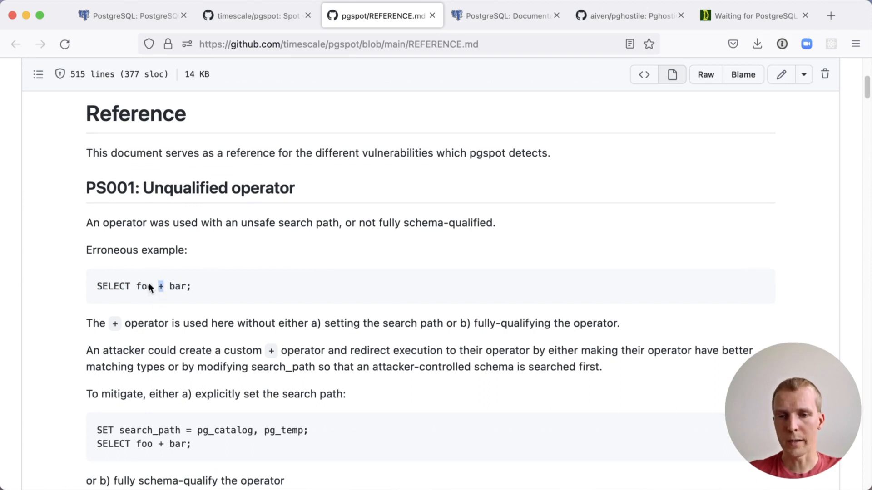
mouse_move(71, 324)
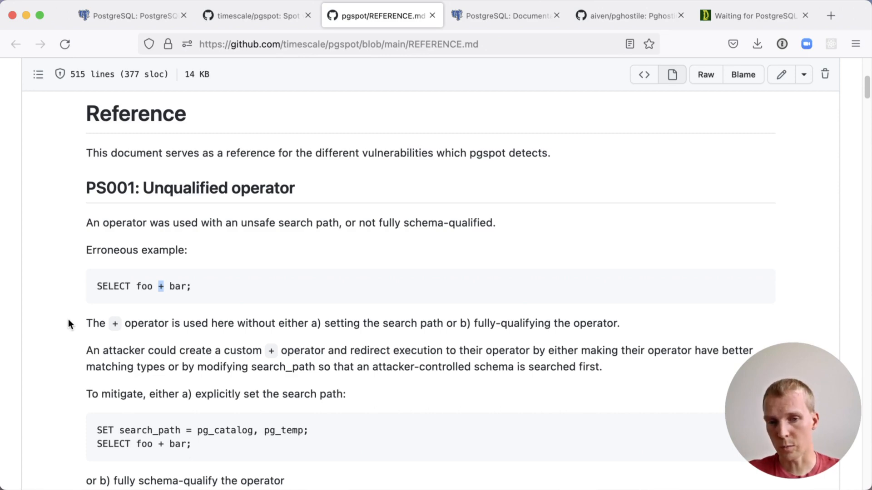
Step: Scroll the aiven/pghostile README, marking unnest in the overridable-calls example list
click(625, 15)
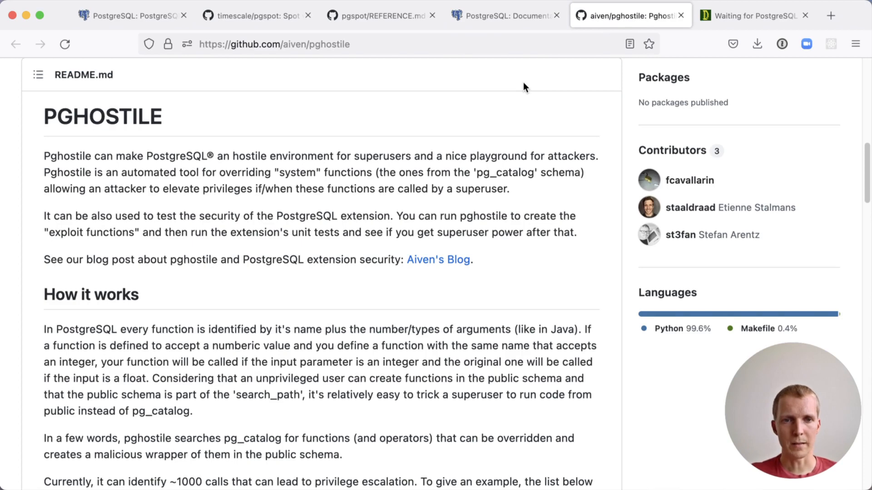
scroll(down, 3)
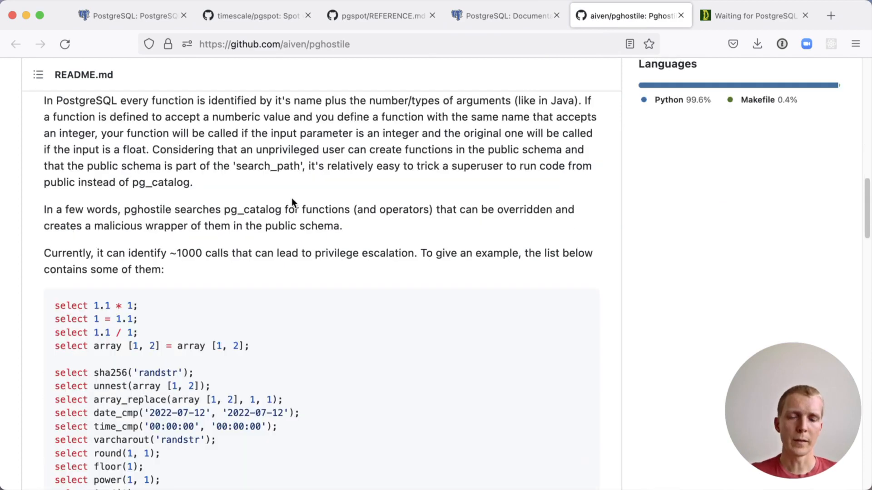
mouse_move(517, 162)
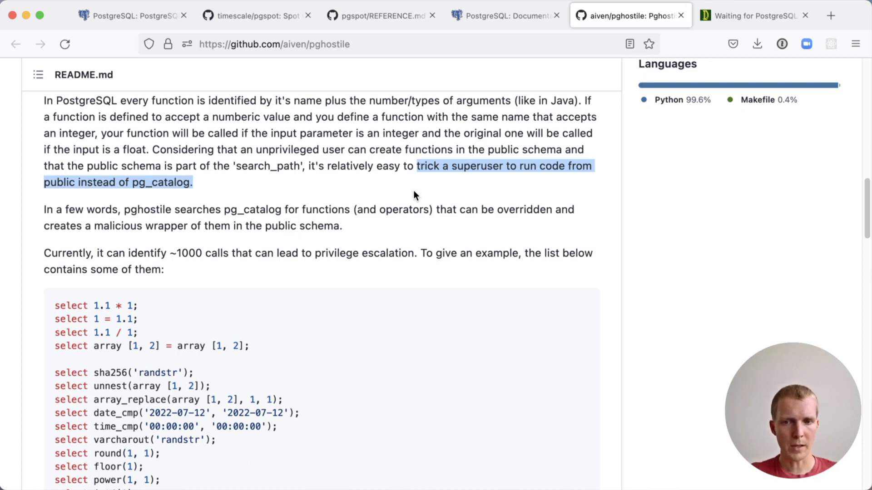
mouse_move(120, 390)
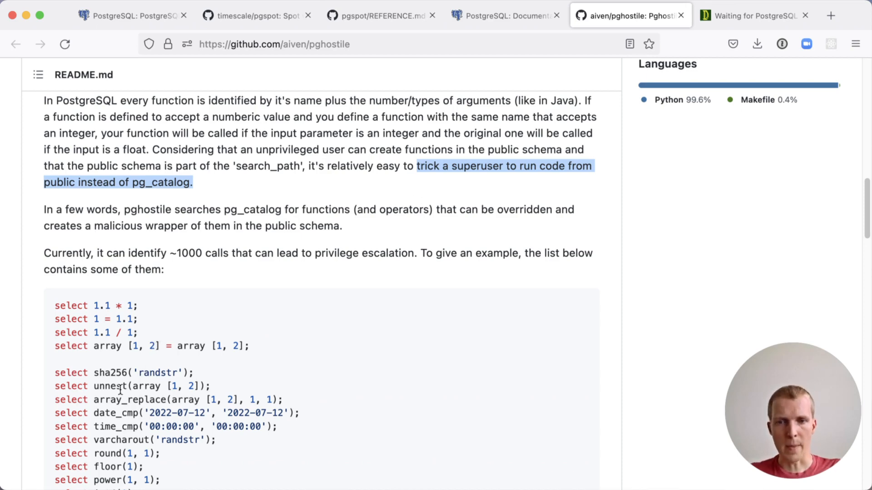
double_click(109, 386)
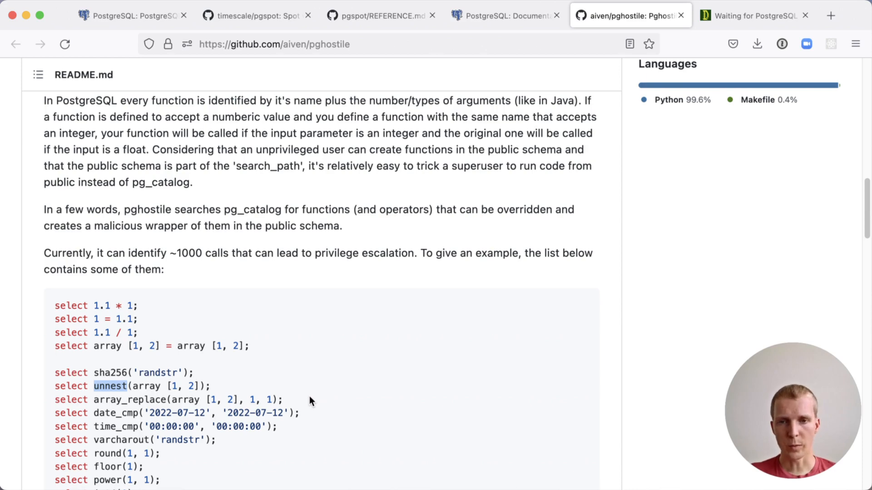
scroll(down, 3)
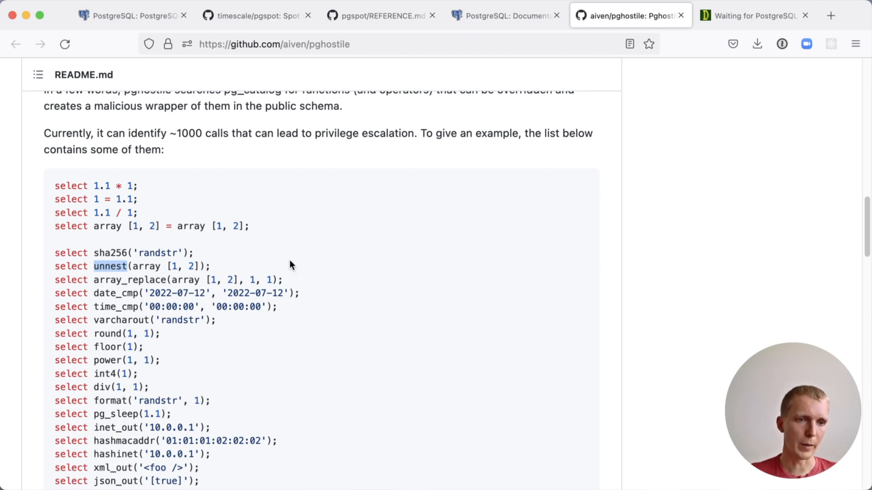
scroll(down, 3)
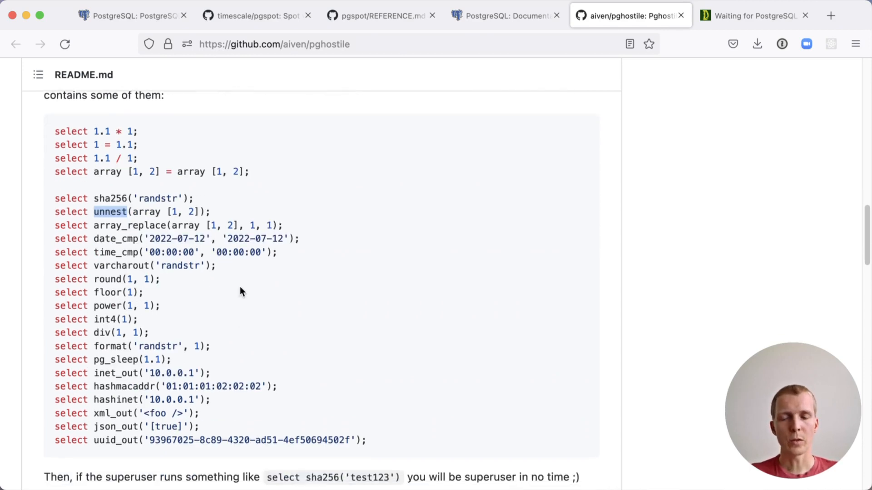
mouse_move(253, 290)
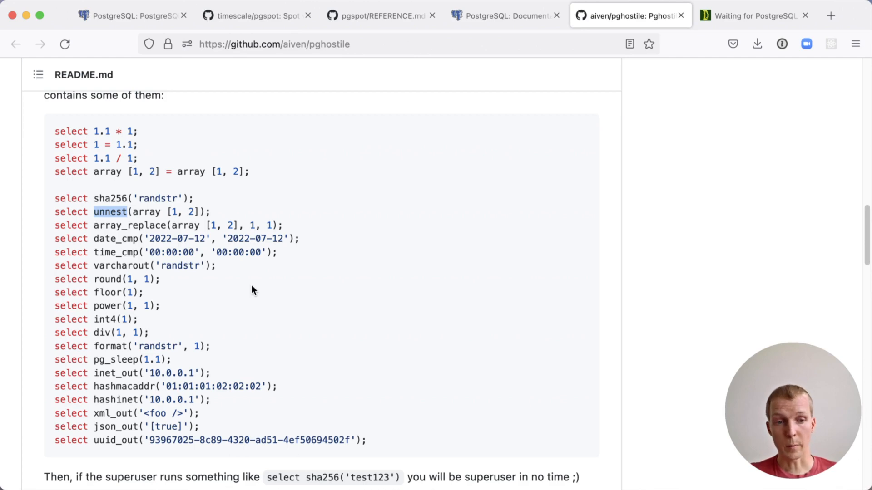
Step: Read depesz's PostgreSQL 15 article down to the permission-denied table-creation example
click(745, 15)
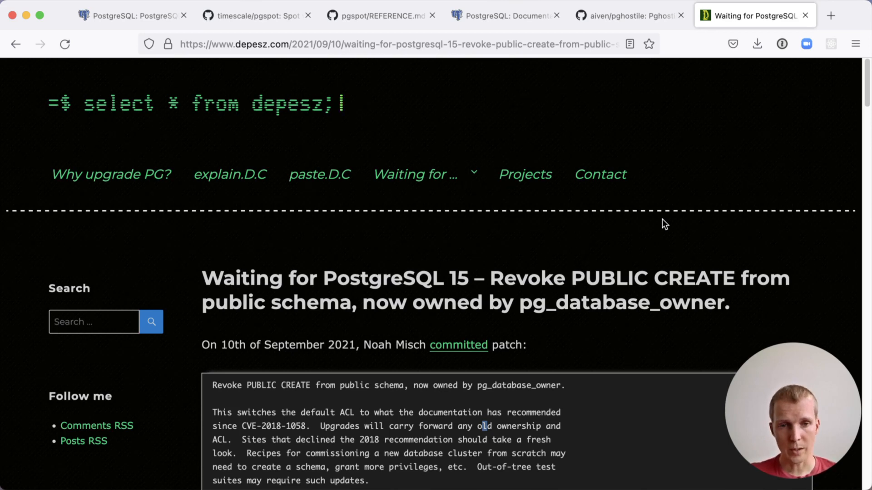
scroll(down, 3)
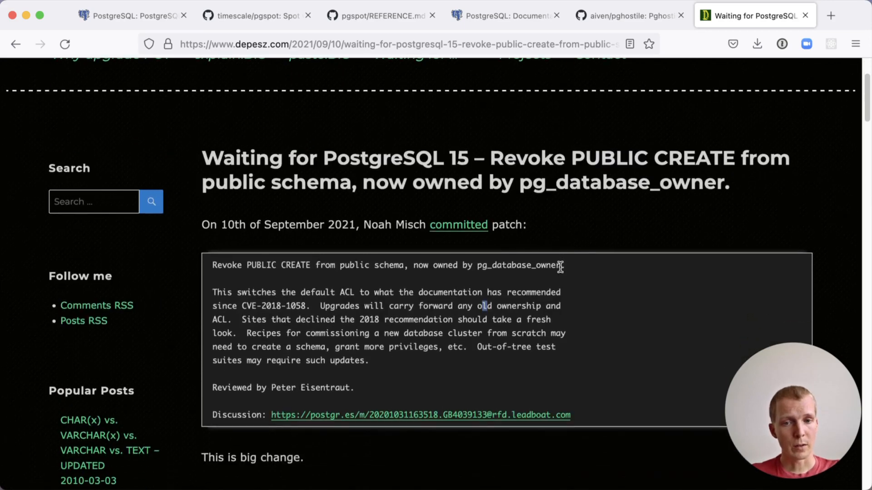
scroll(down, 3)
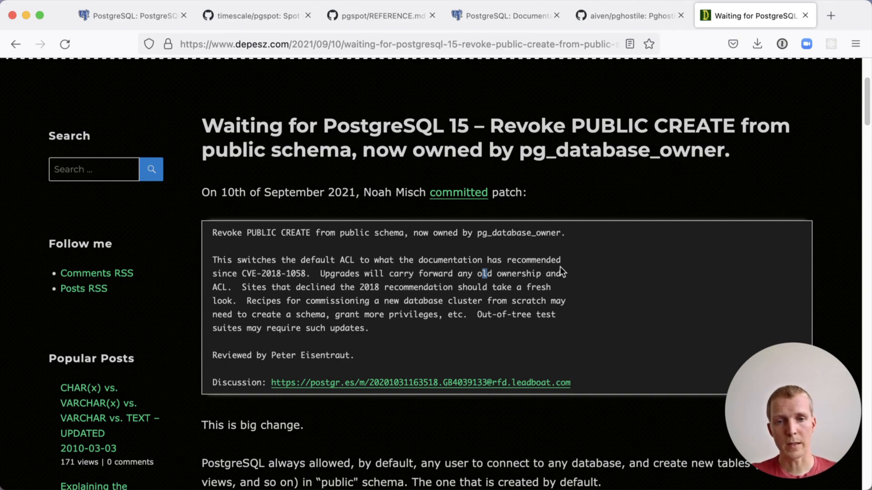
scroll(down, 3)
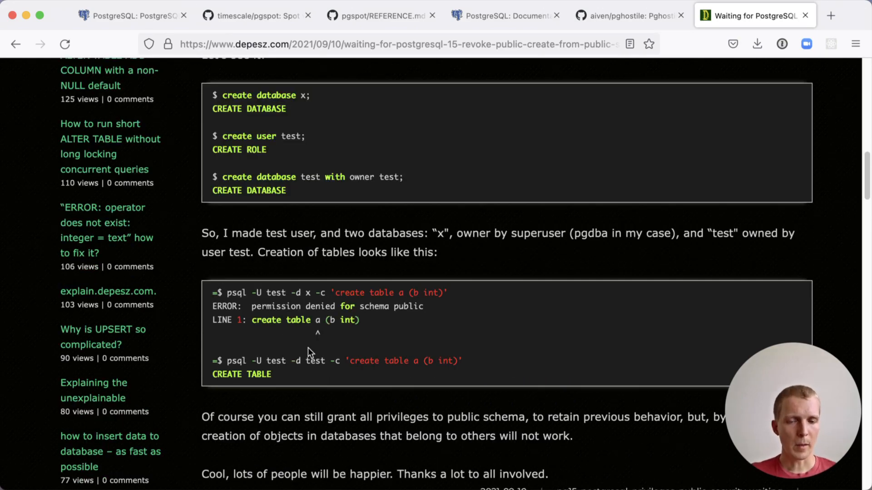